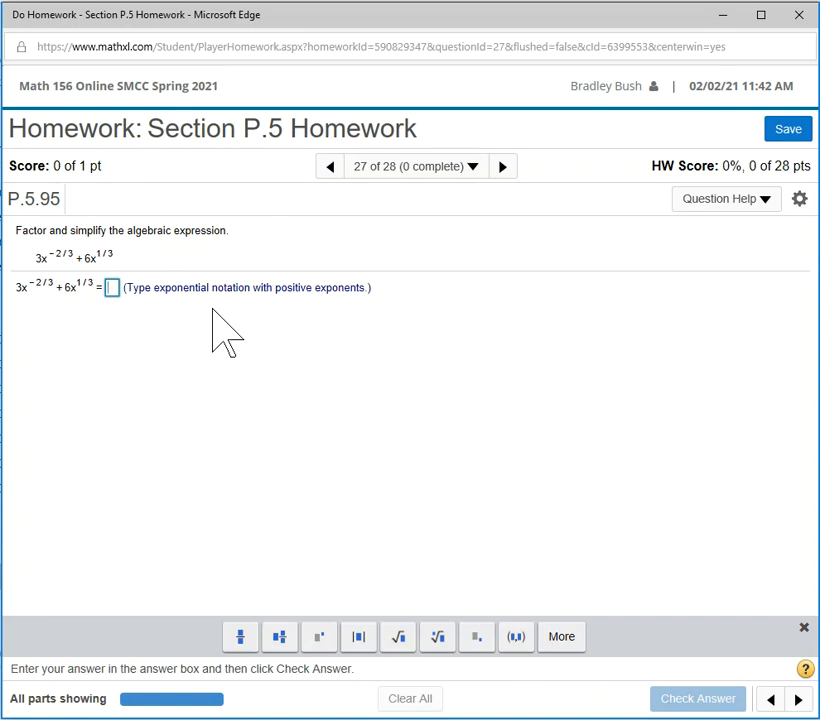
mouse_move(240, 636)
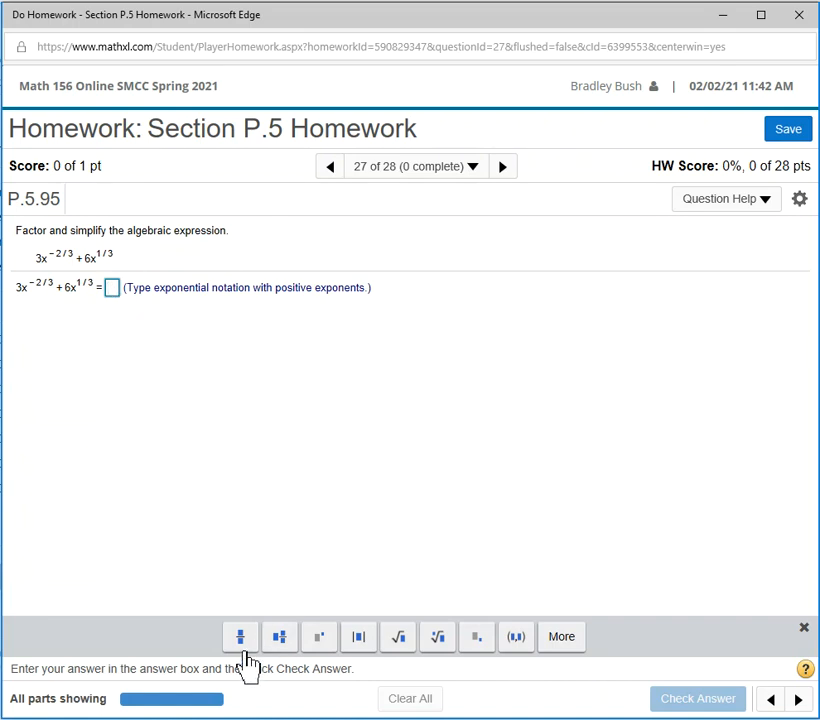
Enter 3(1+2x) as the numerator of a new fraction template.
click(114, 296)
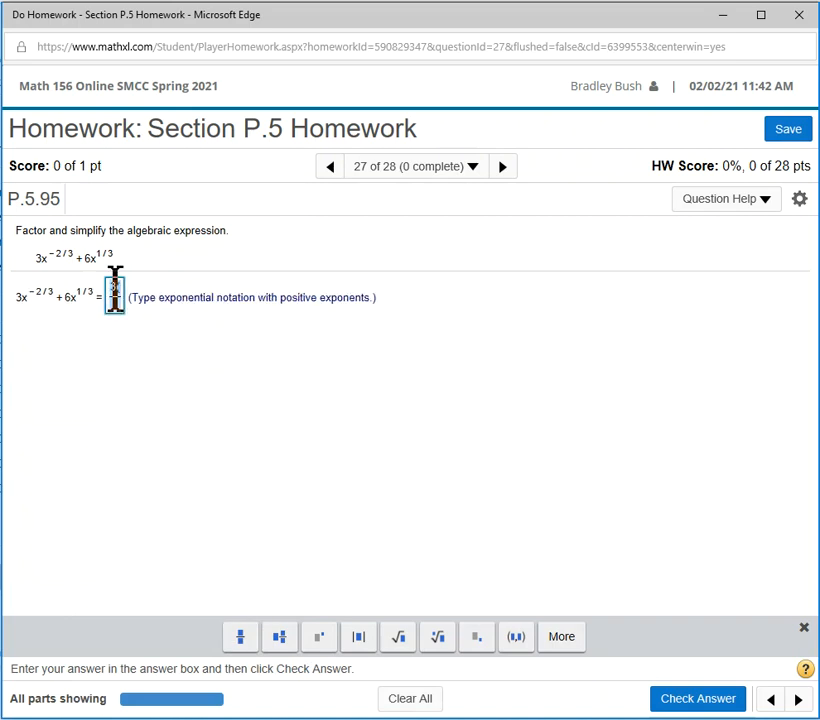
text(3()
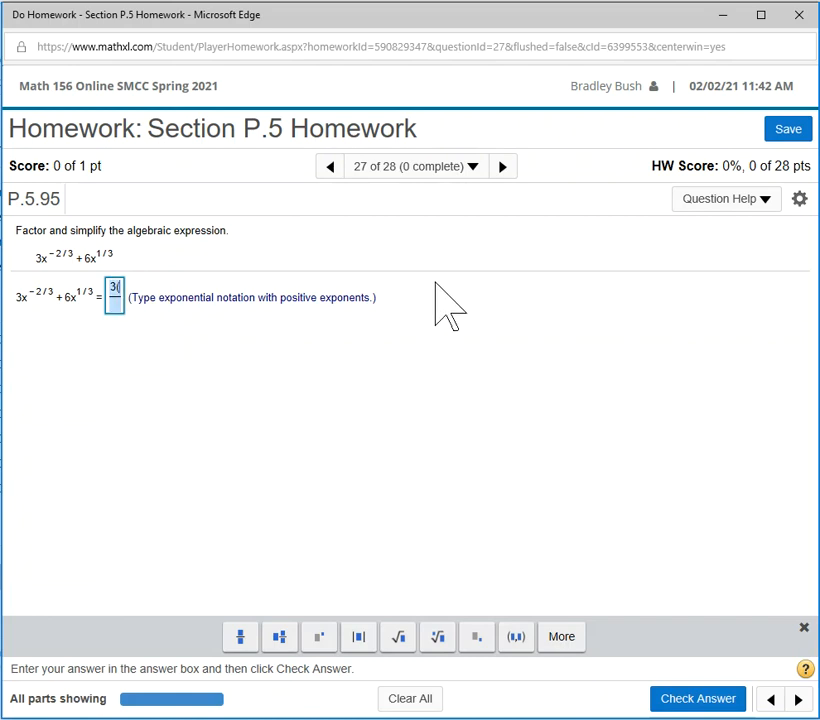
text(1+2)
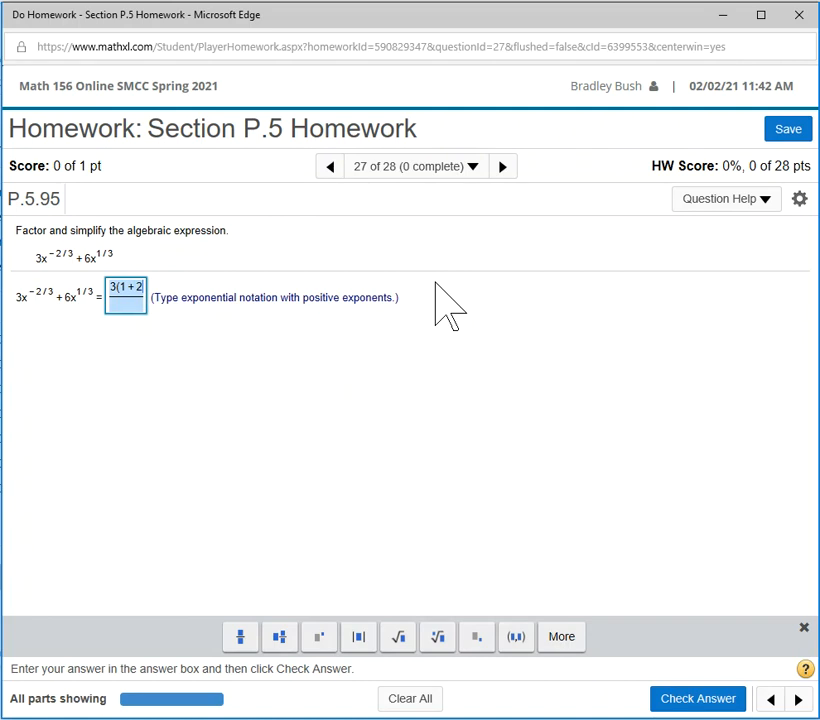
text(x))
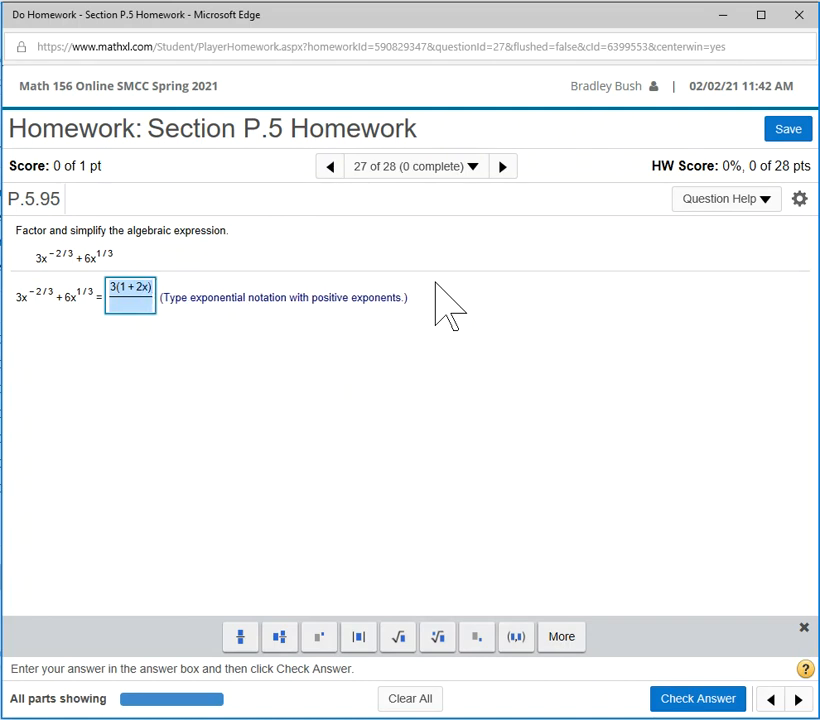
mouse_move(140, 330)
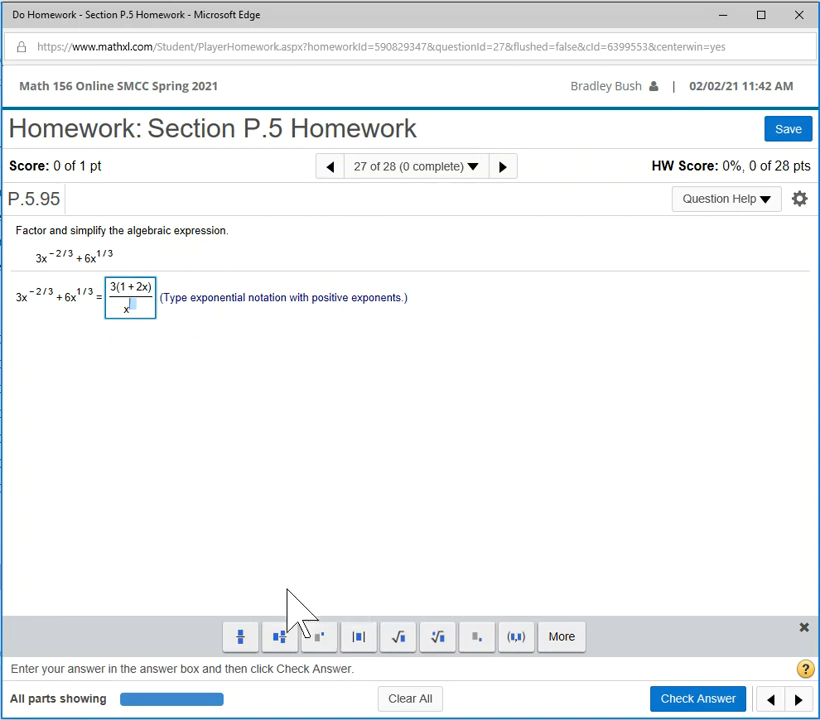
mouse_move(240, 636)
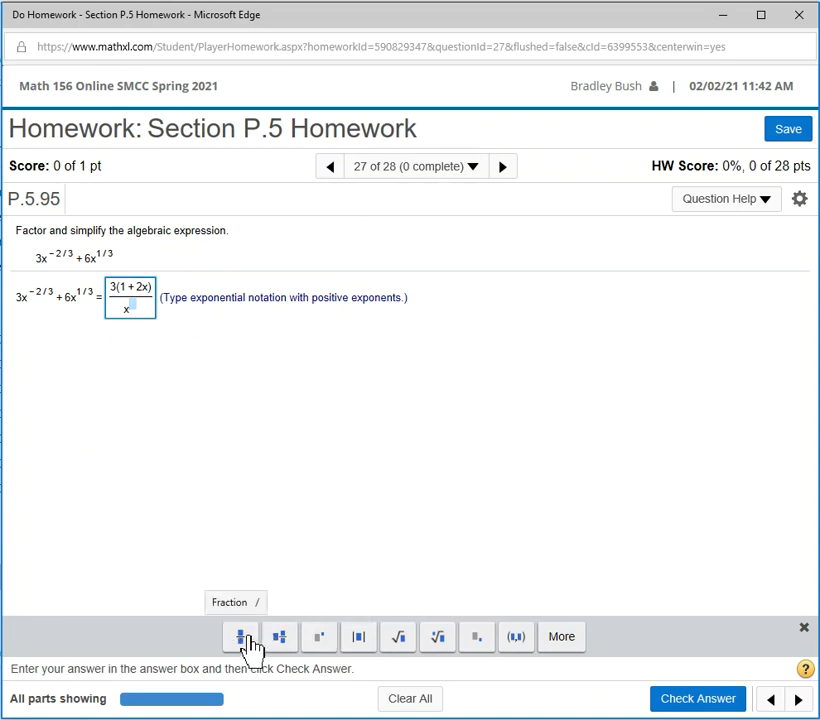
Make the denominator x to the 2/3 power and check the answer, earning 'Good job!'.
click(240, 636)
text(^(2/3))
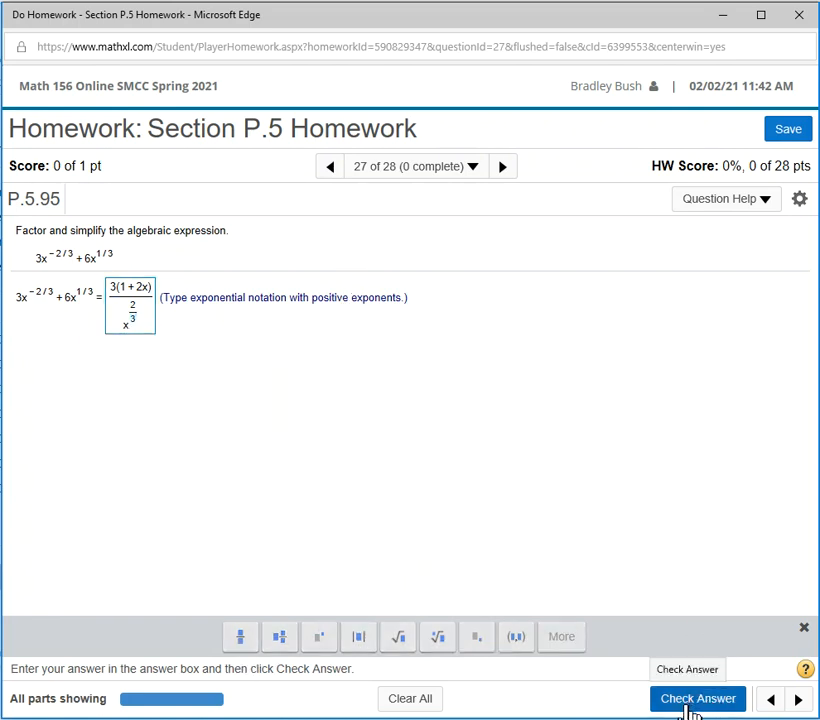
click(696, 698)
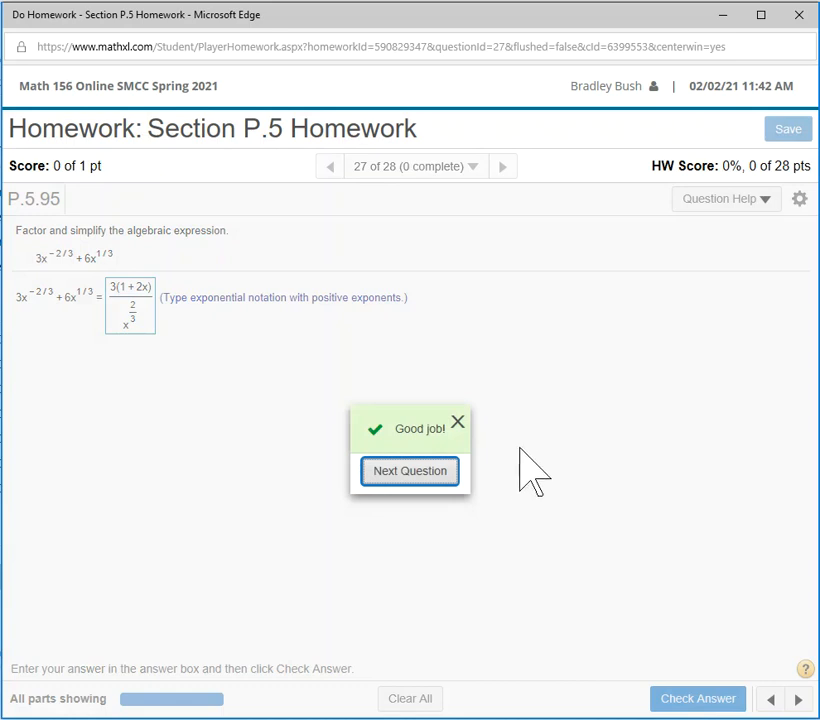
mouse_move(200, 376)
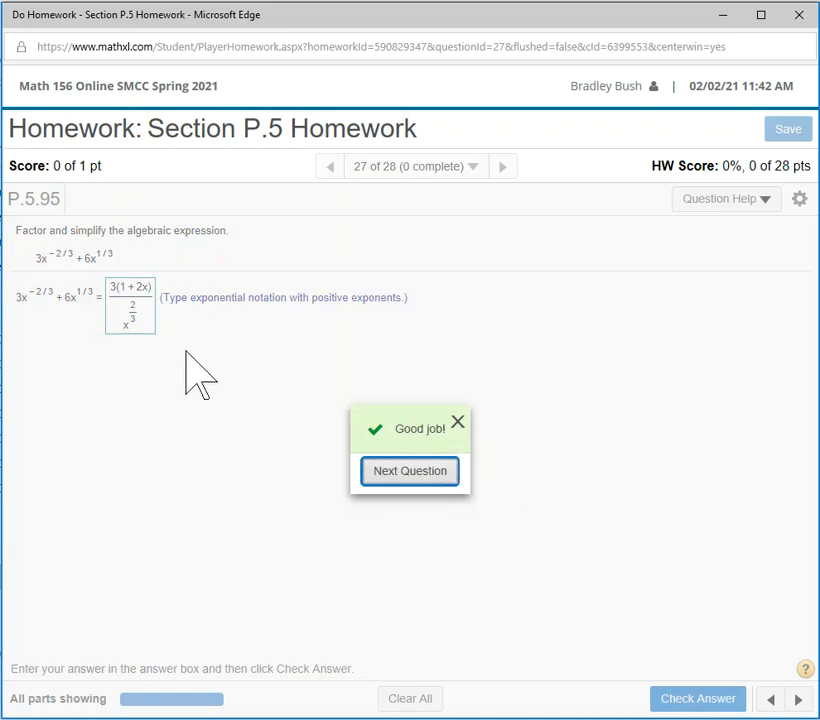